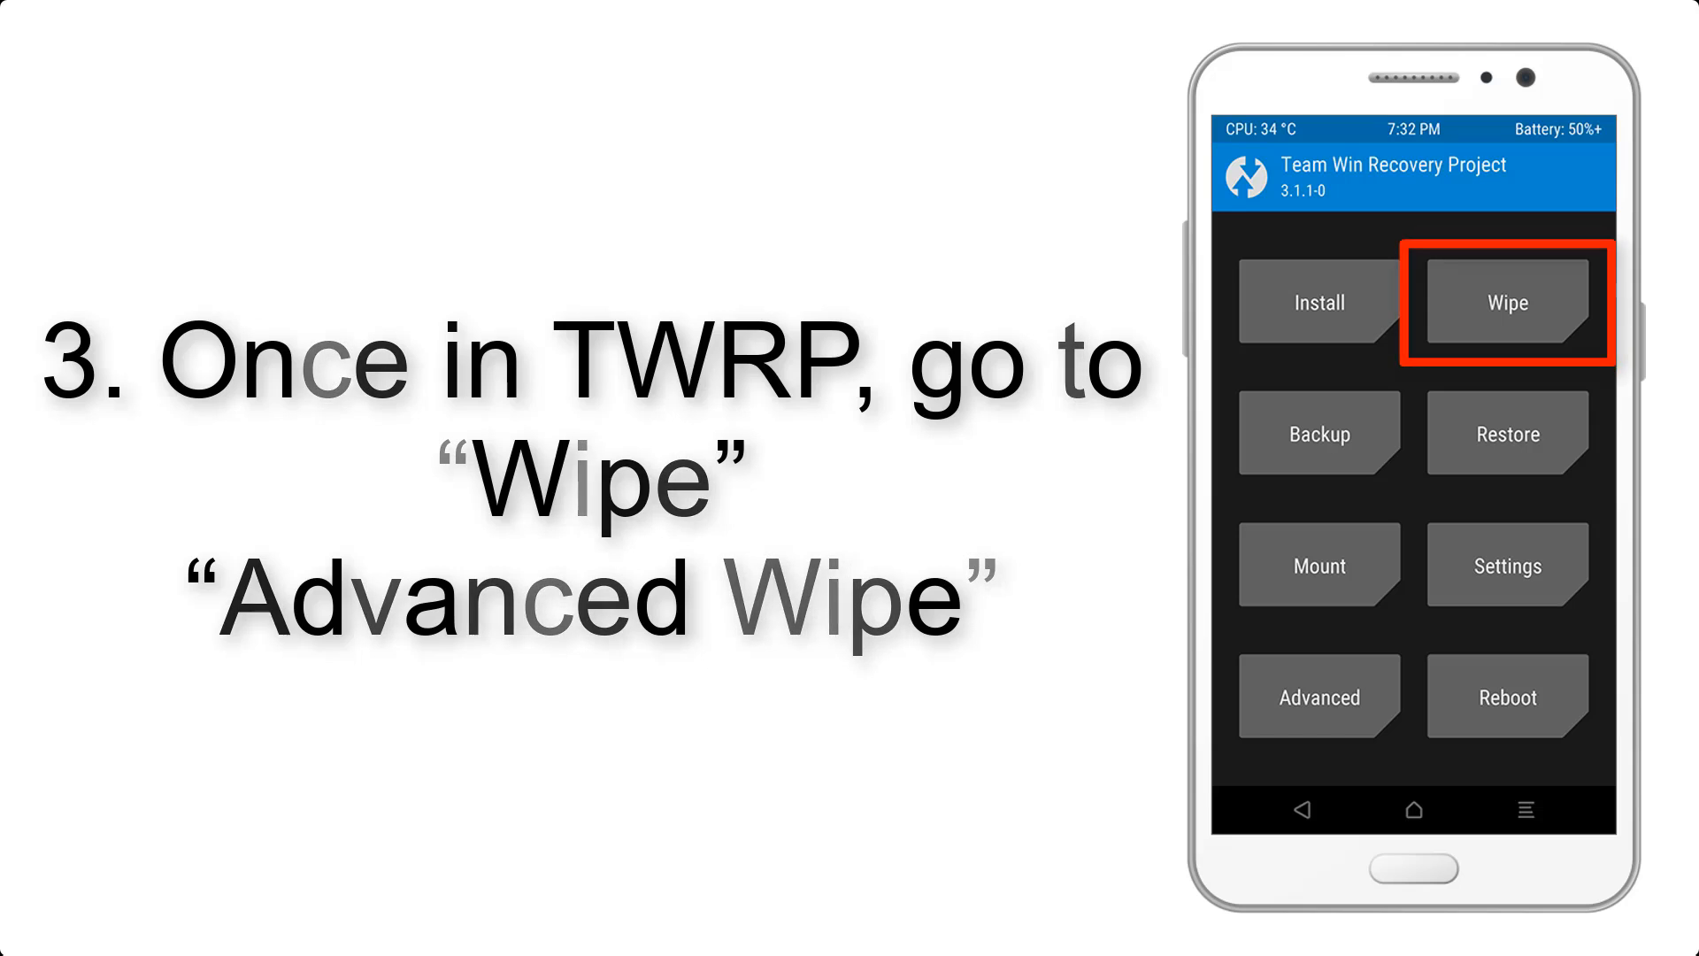
Step: Advance the tutorial slides through flashing the ROM zip to the successful install log
left_click(1508, 301)
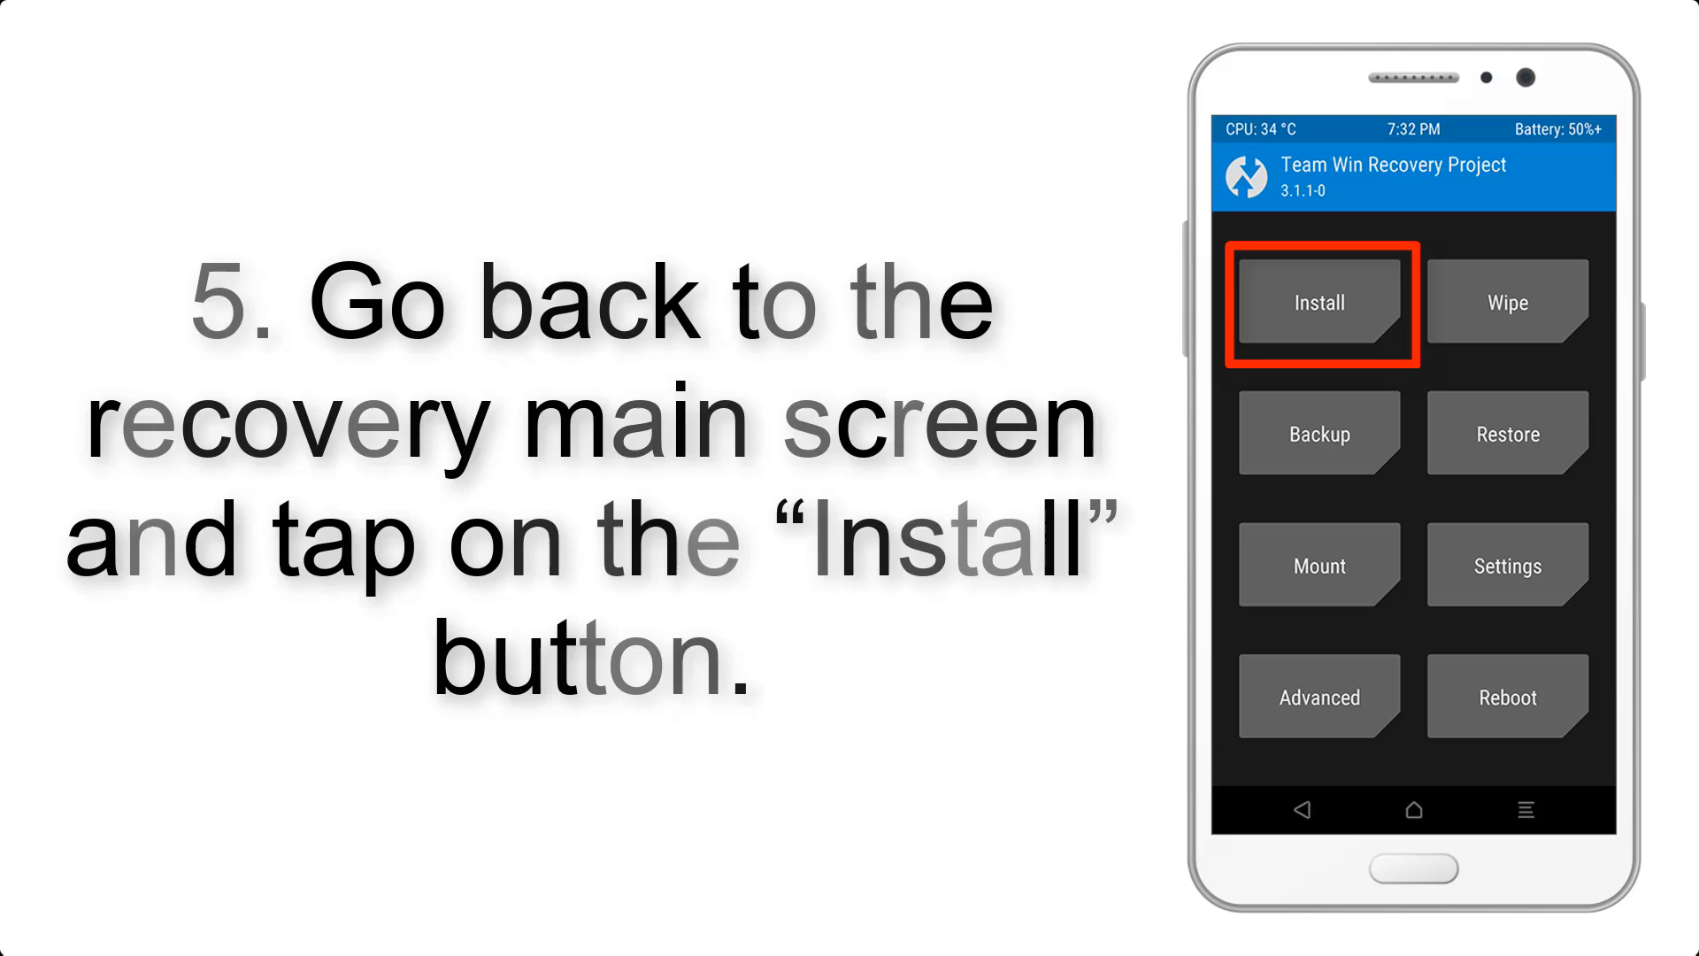
left_click(1320, 301)
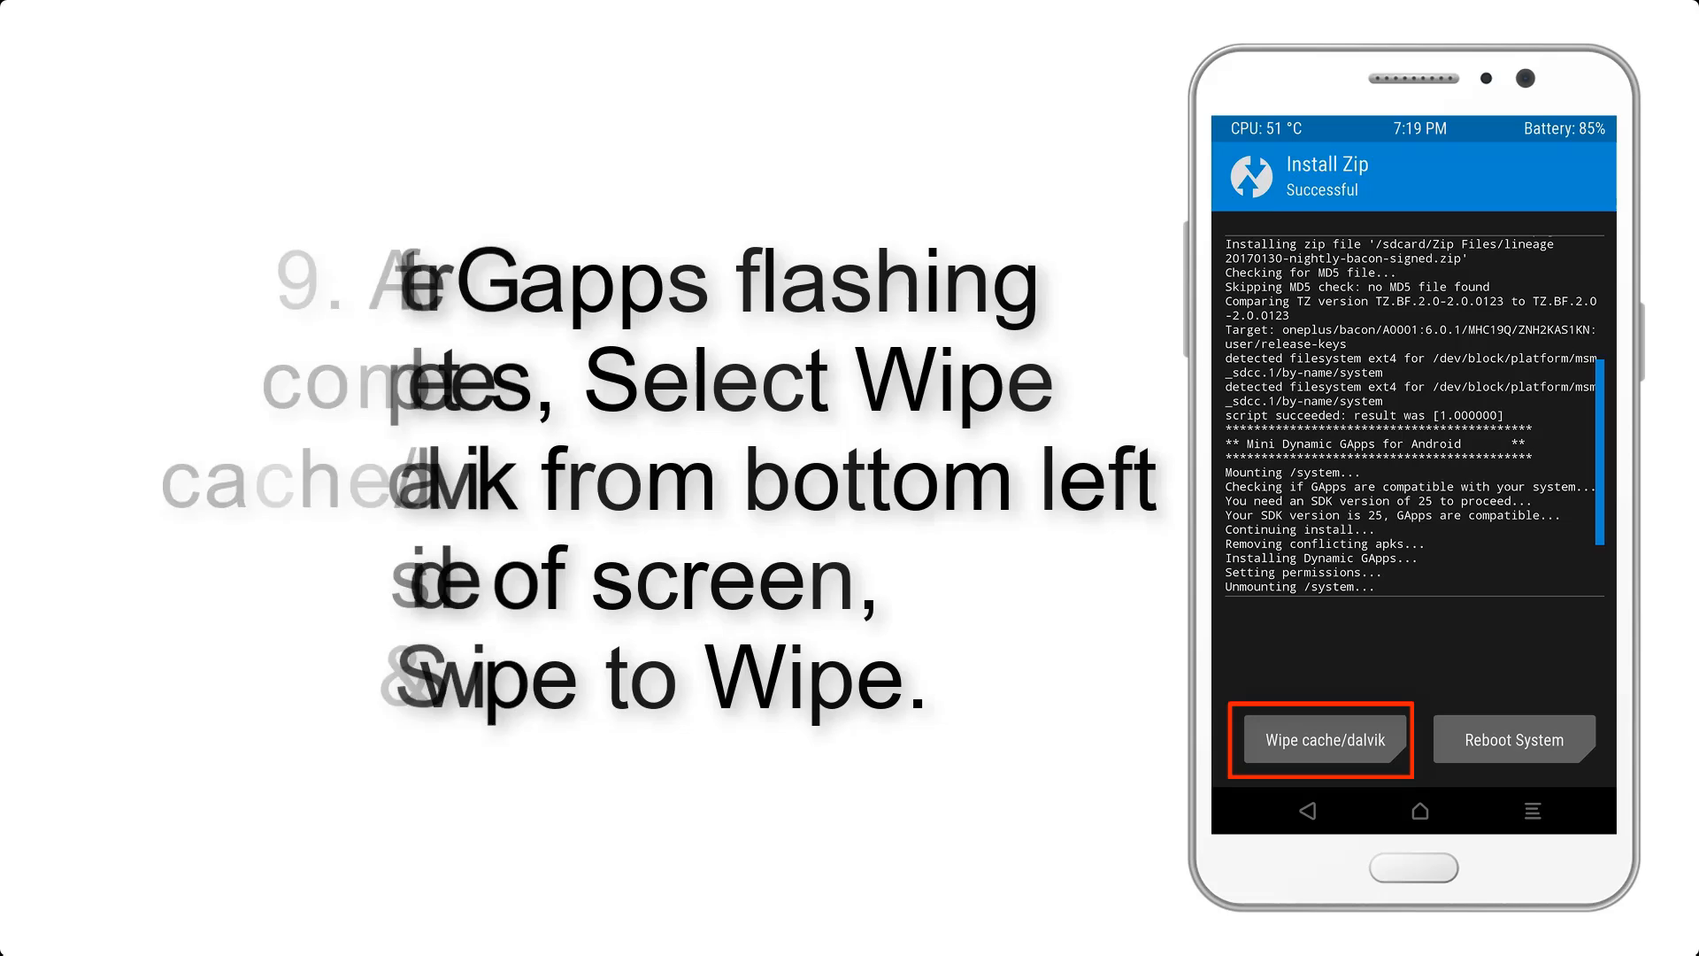
left_click(1515, 740)
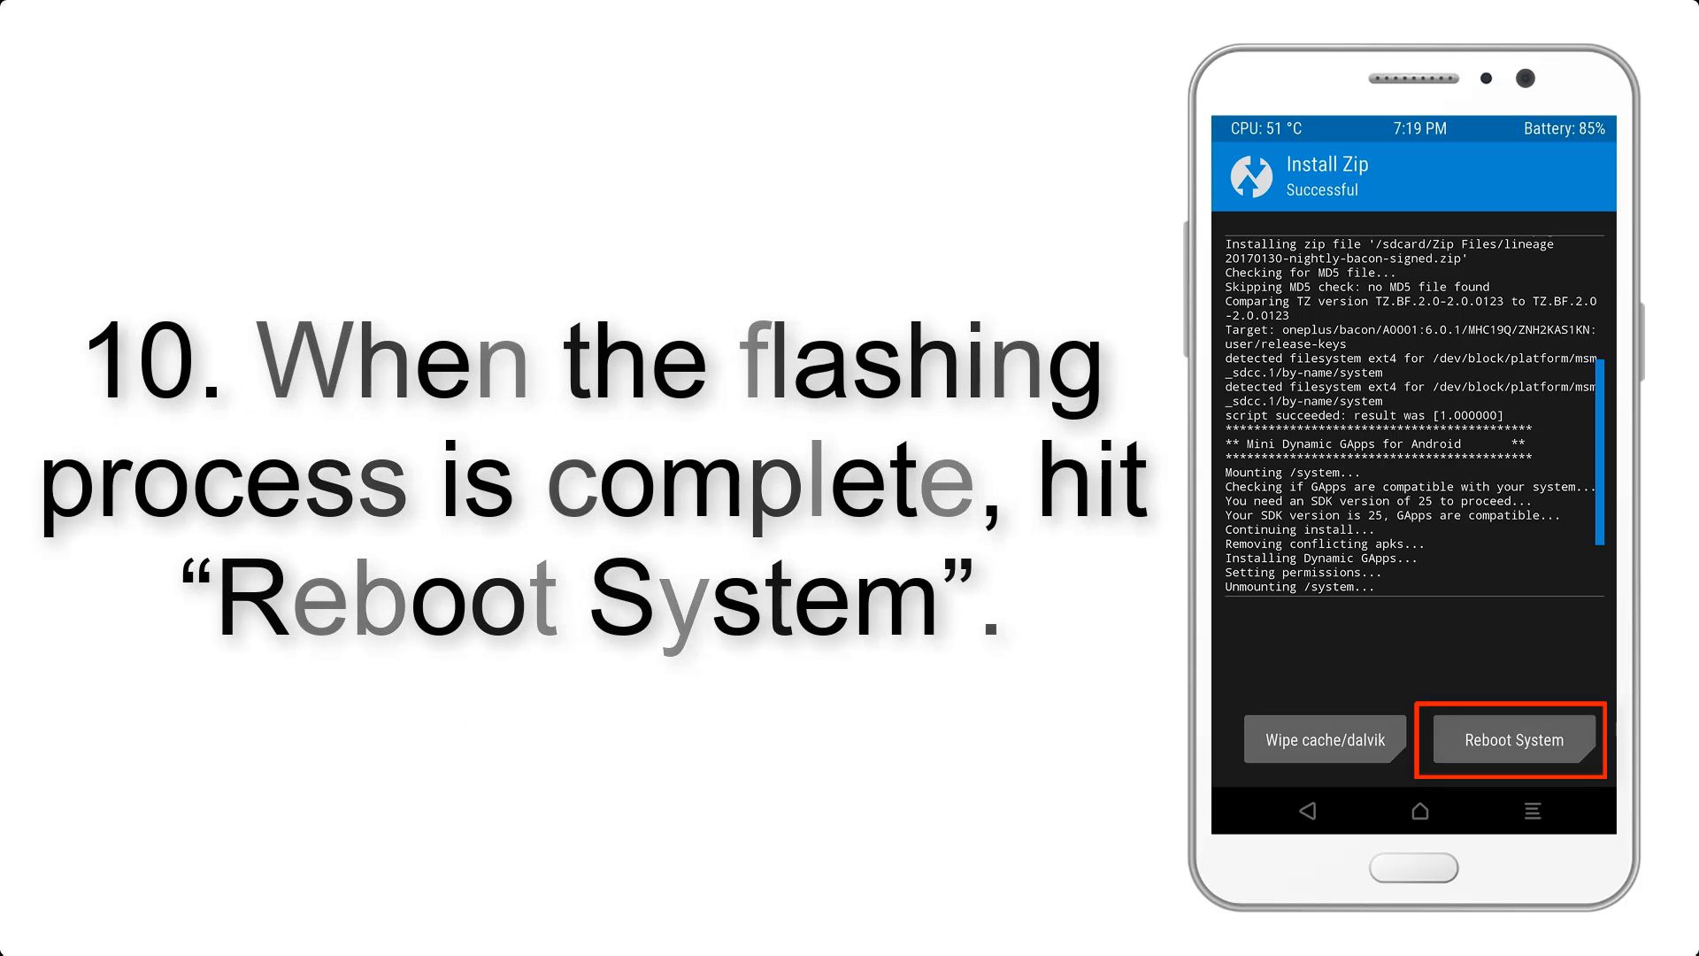